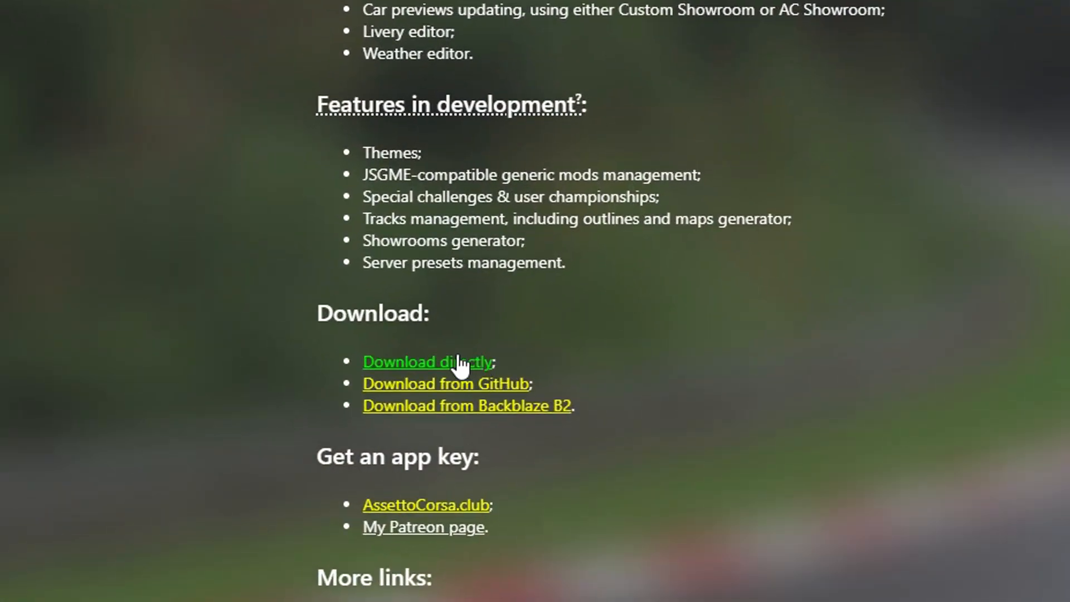
- Get the direct Content Manager download from the website's Download section
left_click(427, 362)
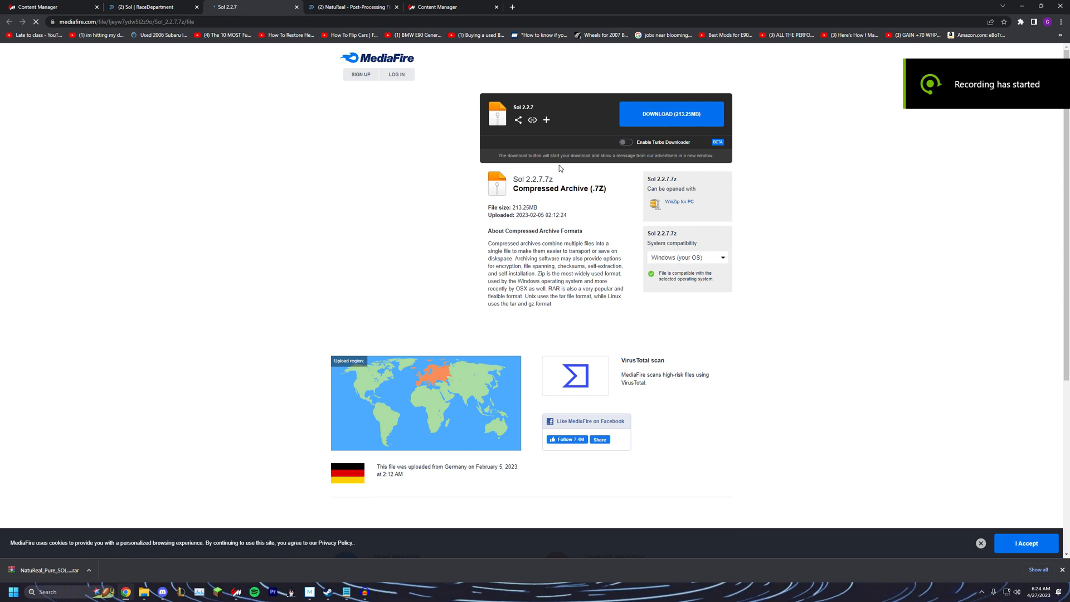
- Download the Sol 2.2.7.7z archive (213.25 MB) from MediaFire
left_click(350, 7)
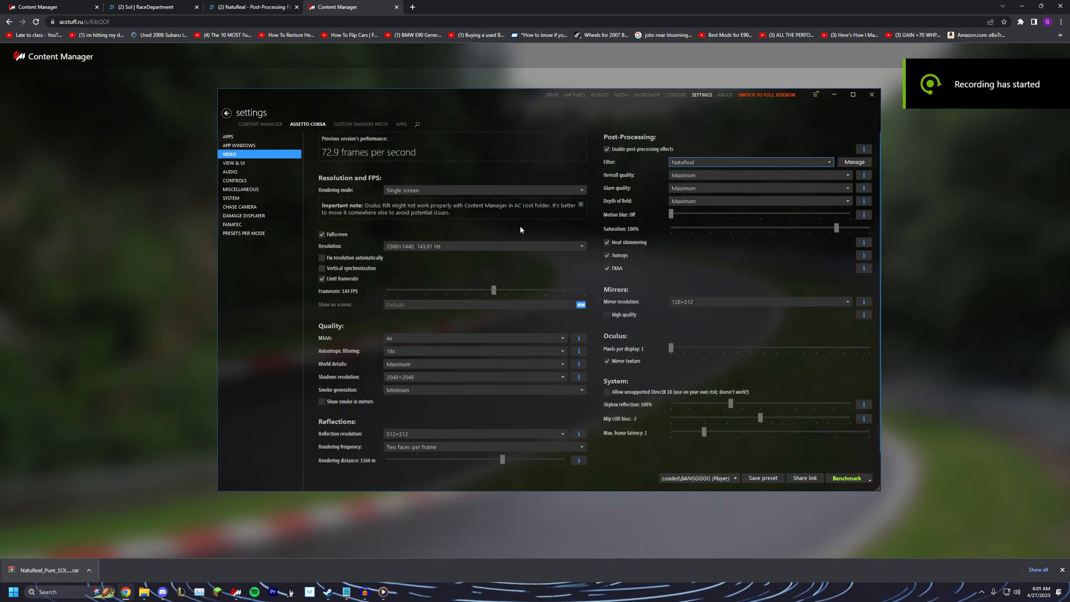